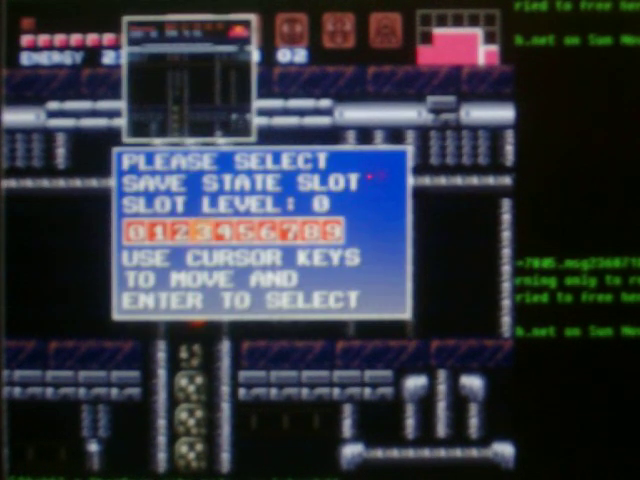
# Confirm save state slot 0, close the menu, and resume fighting the corridor creature
pyautogui.press('enter')
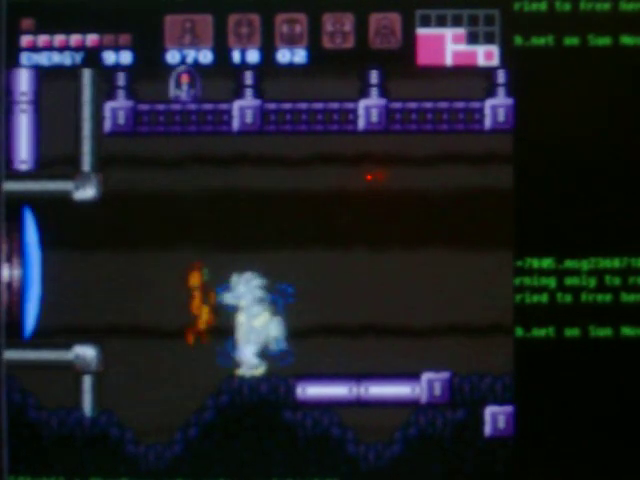